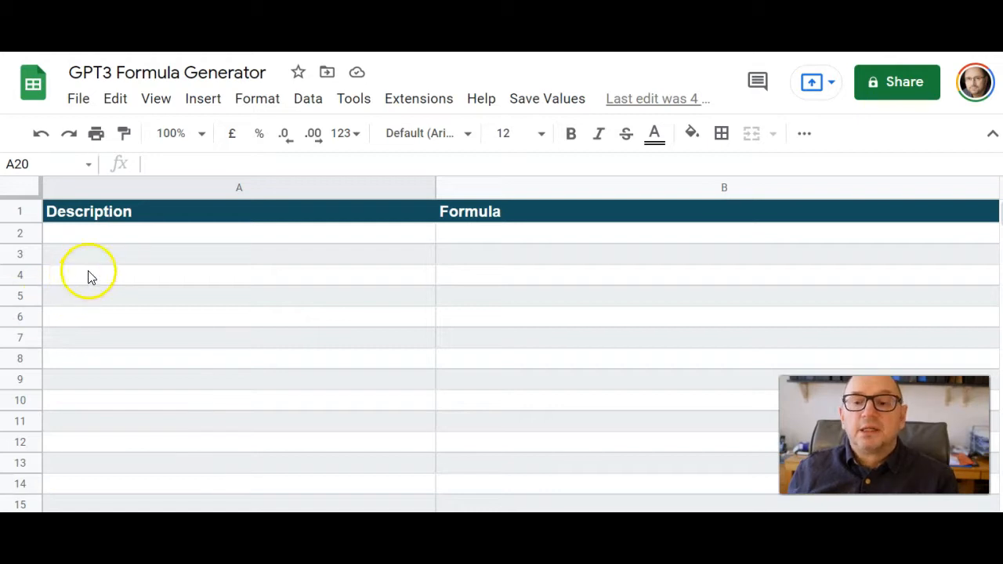
Enter test numbers in A9 and A10 and total them in A11 with =A9+A10, showing 9.
click(122, 231)
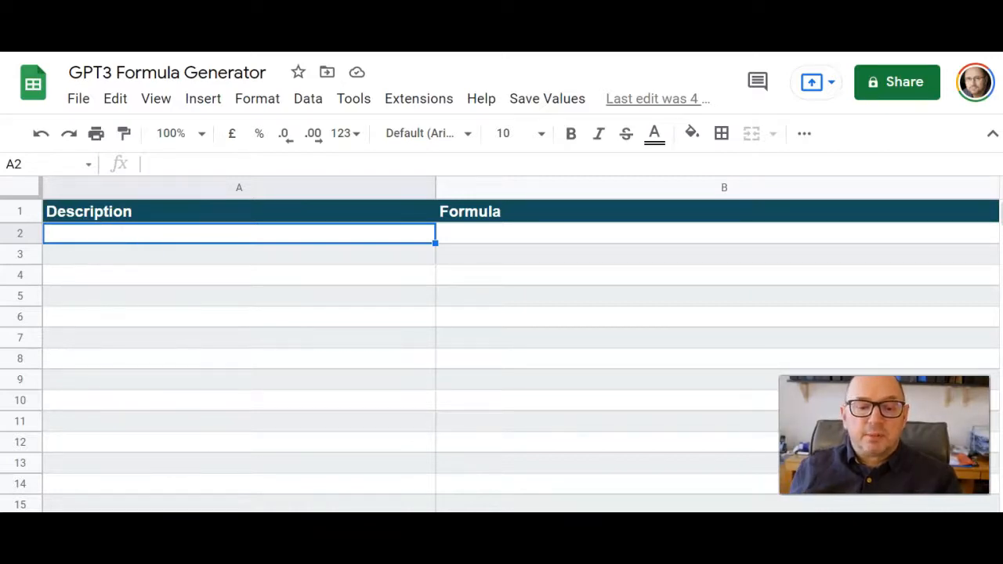
click(85, 379)
text(4)
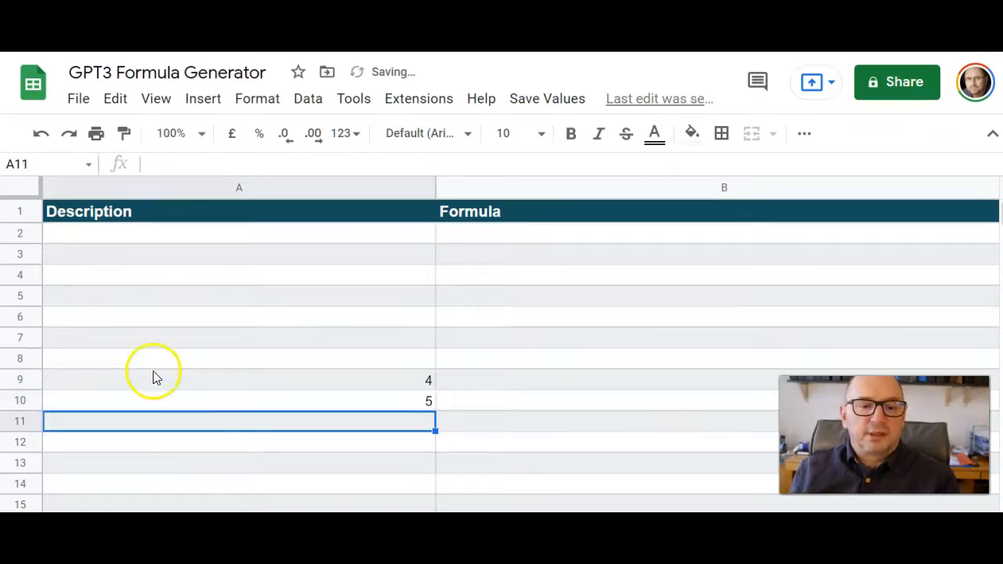
mouse_move(322, 426)
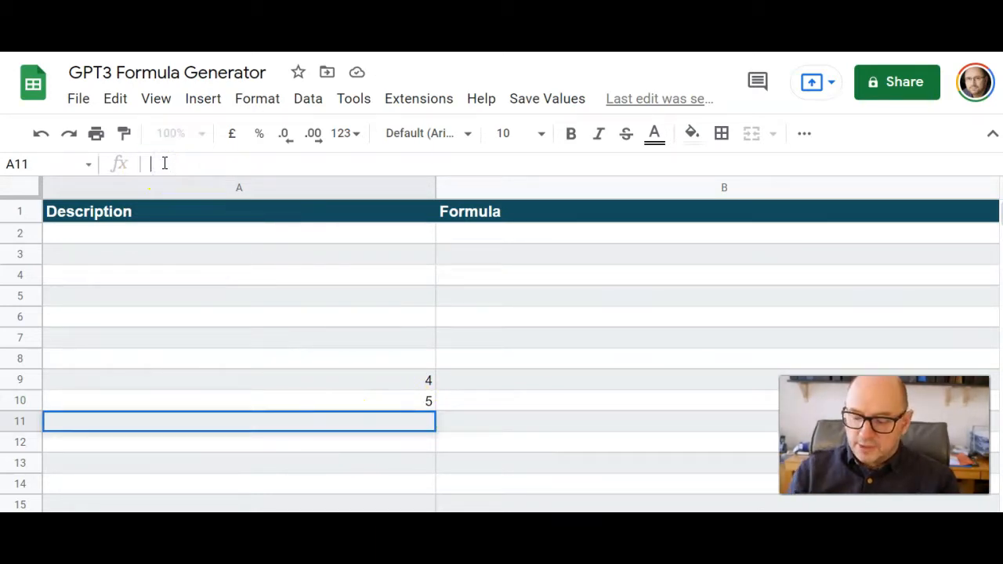
text(=)
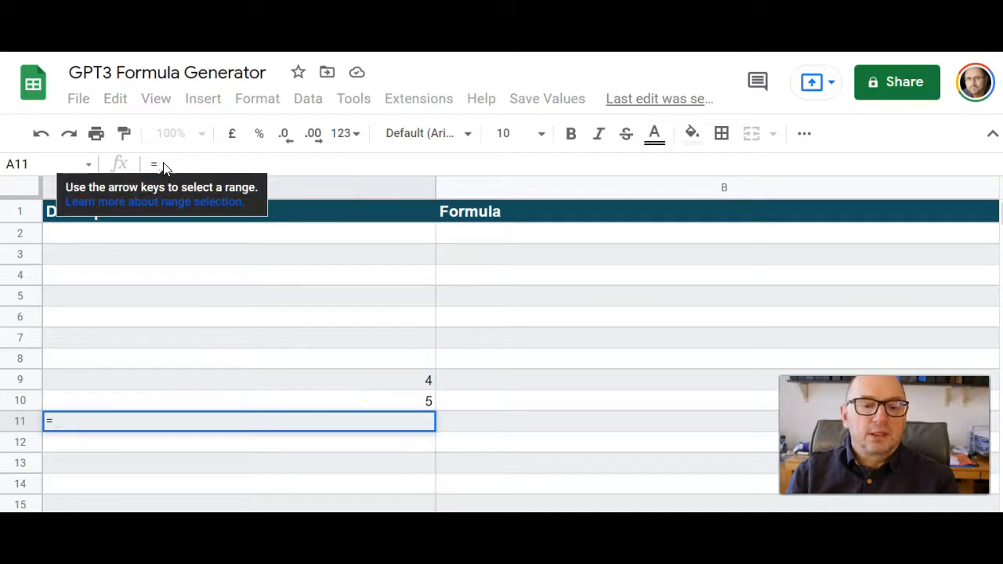
mouse_move(343, 132)
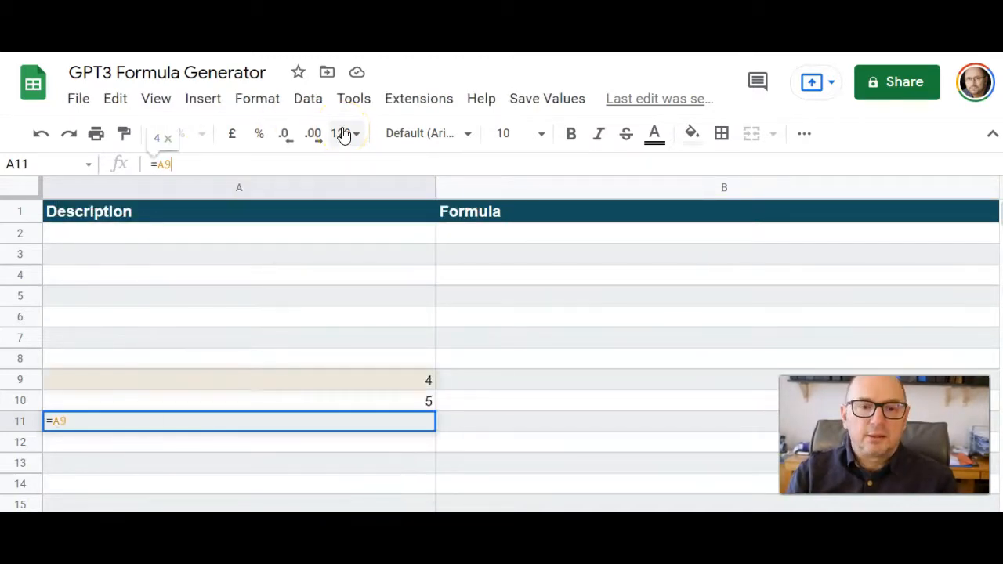
text(+)
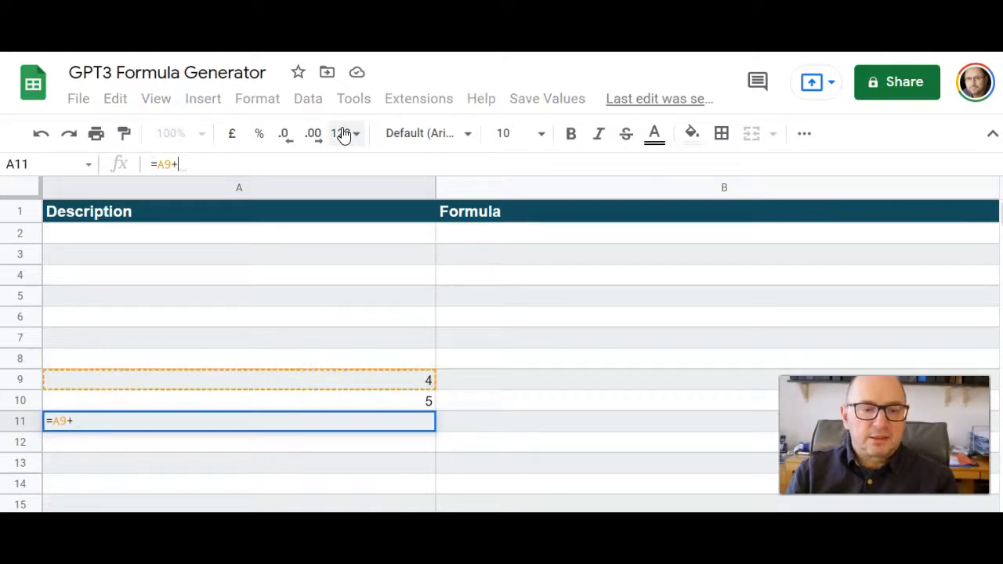
text(A10)
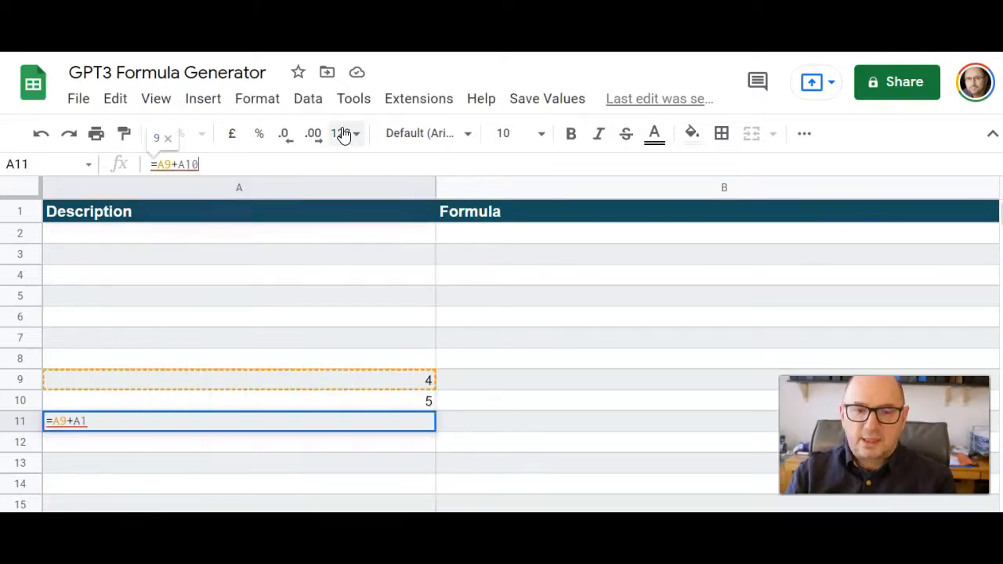
key(Enter)
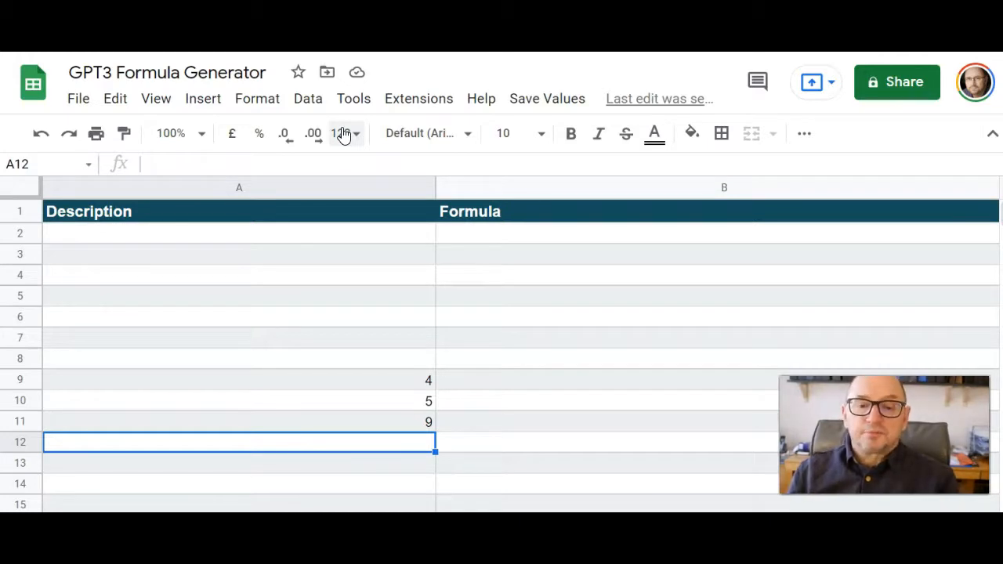
Clear the test values and total from A9:A12, then select A2 for a description.
drag(238, 380, 238, 420)
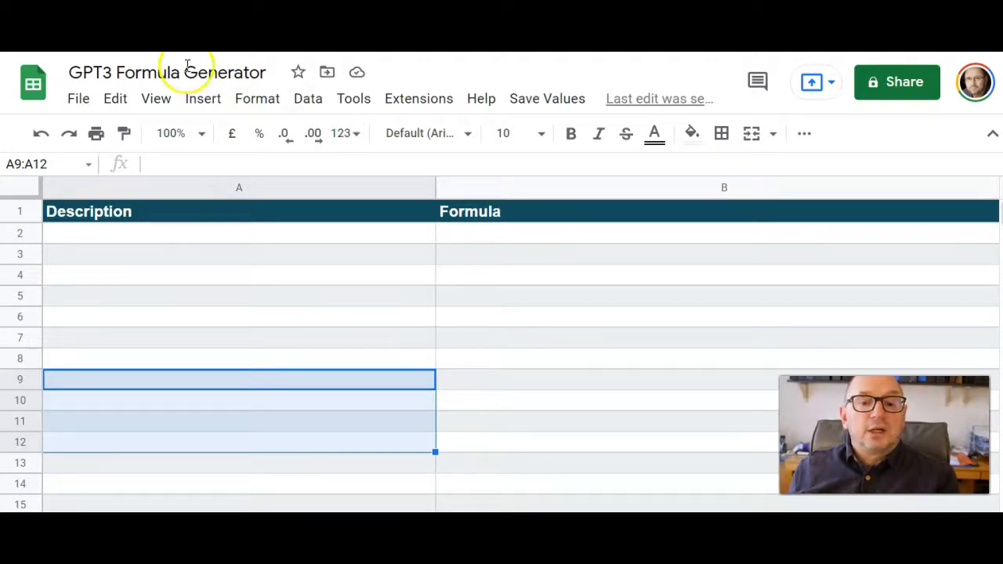
mouse_move(337, 249)
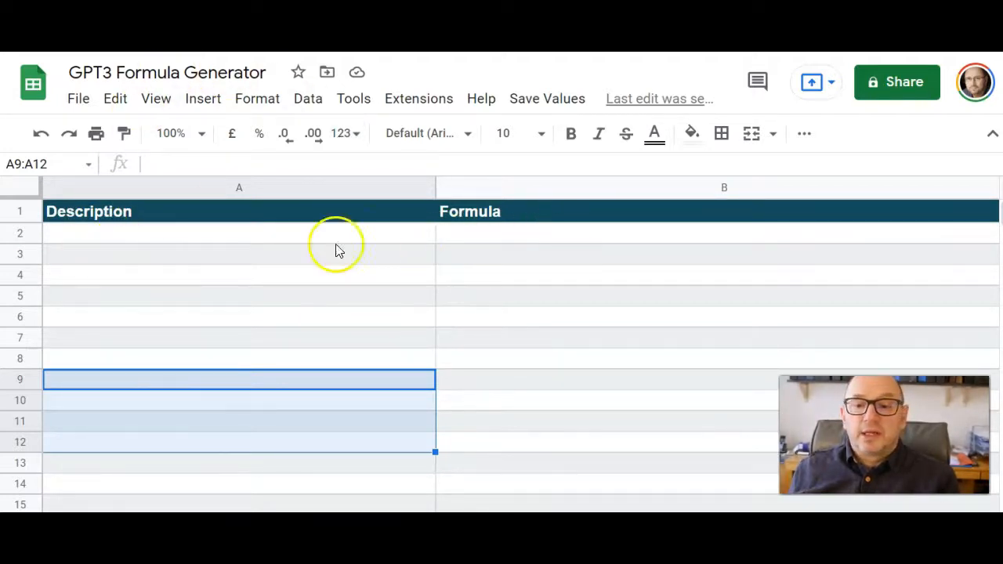
mouse_move(247, 188)
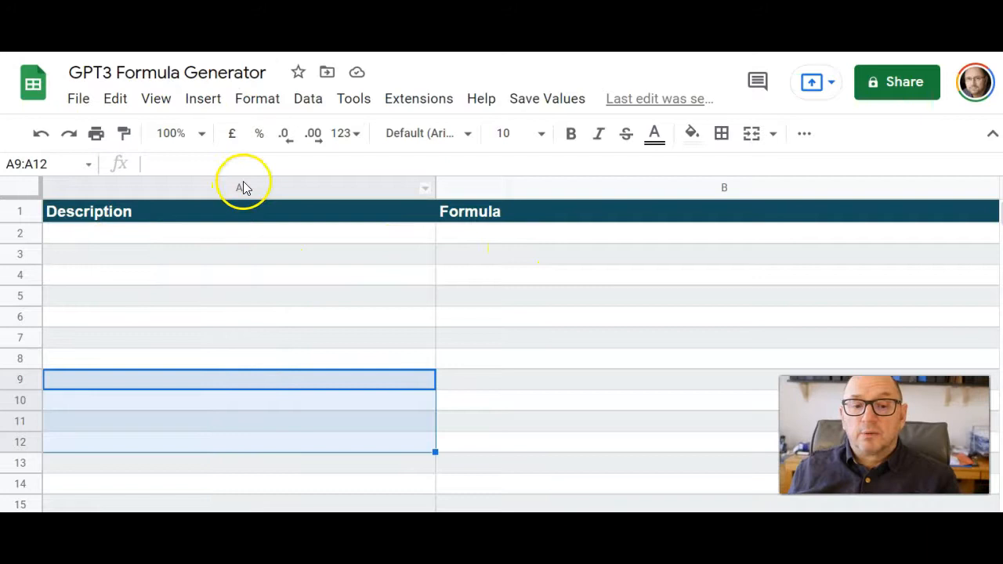
mouse_move(307, 239)
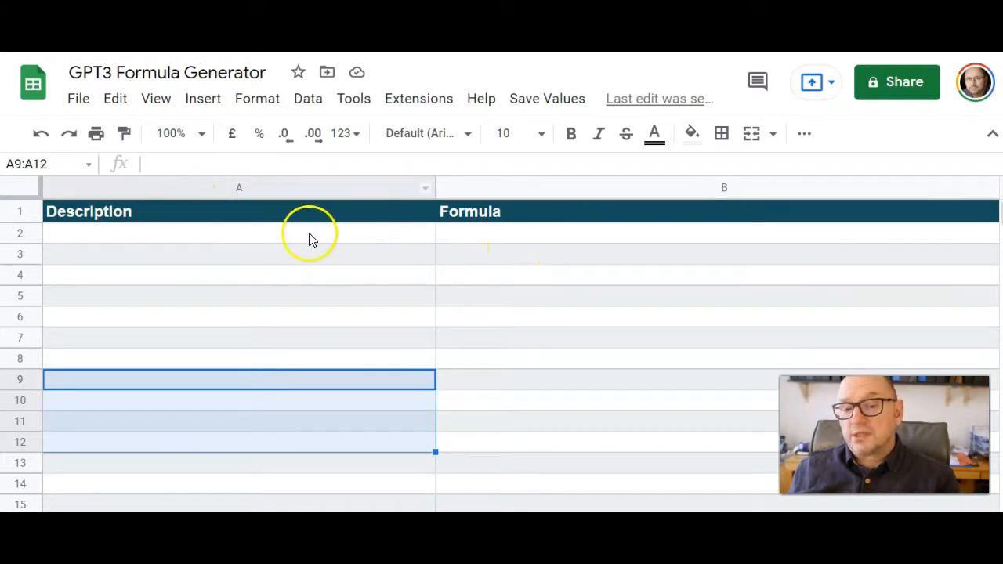
mouse_move(601, 194)
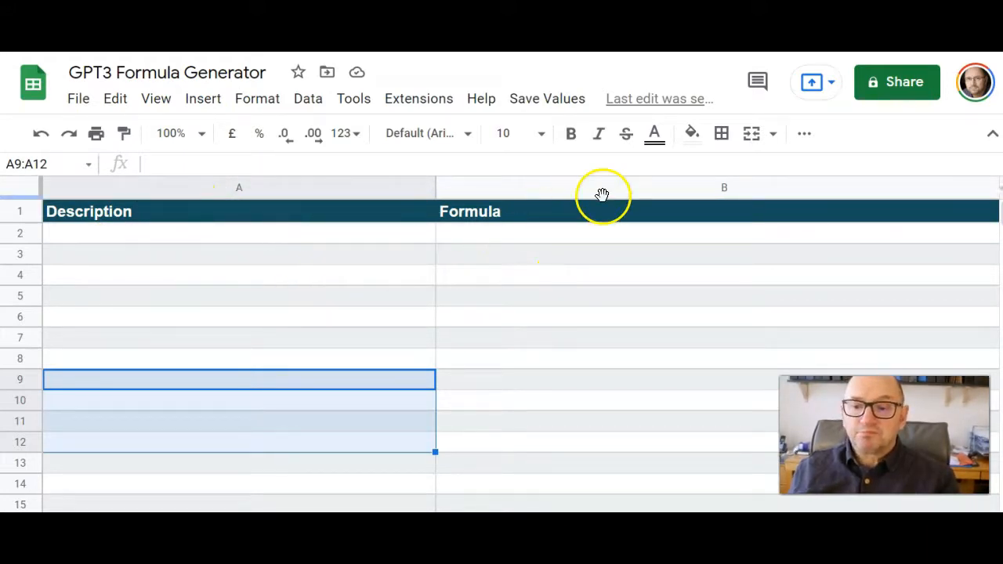
mouse_move(363, 238)
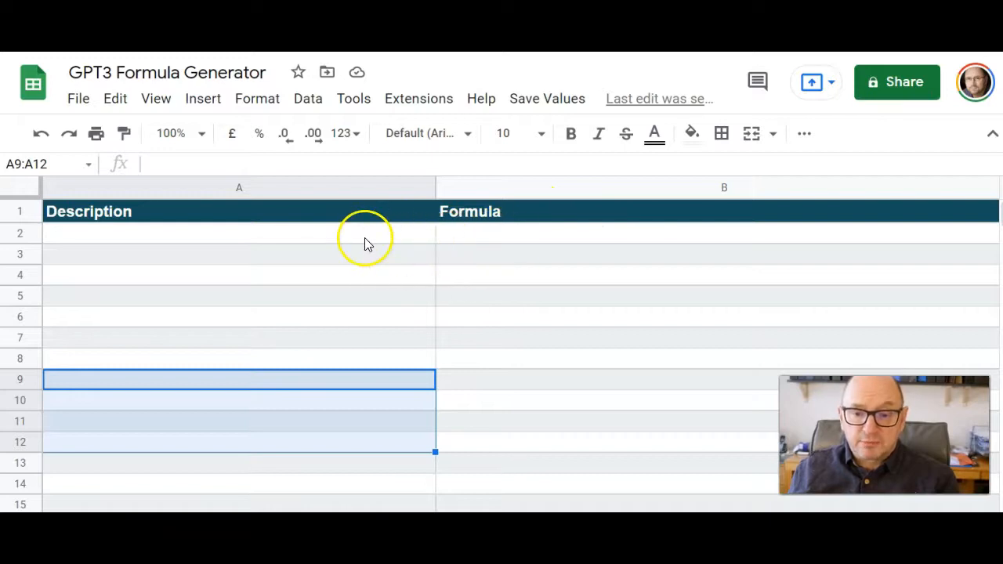
click(238, 232)
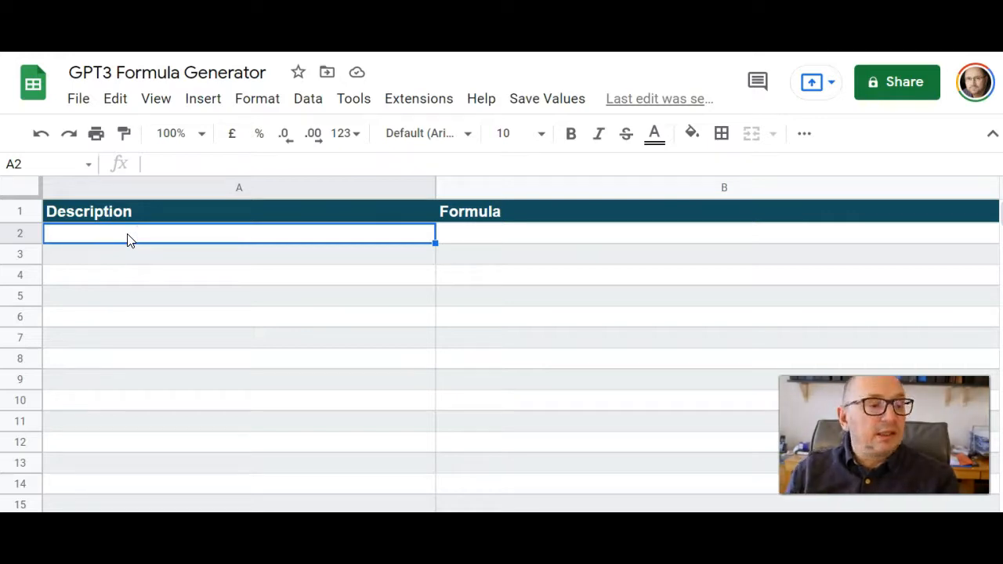
text(Add t)
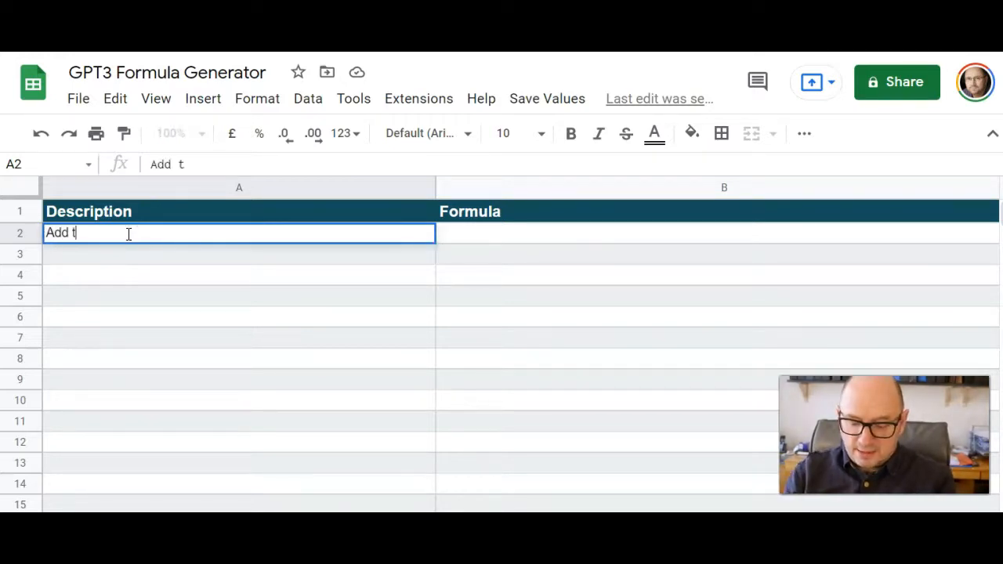
text(he values of)
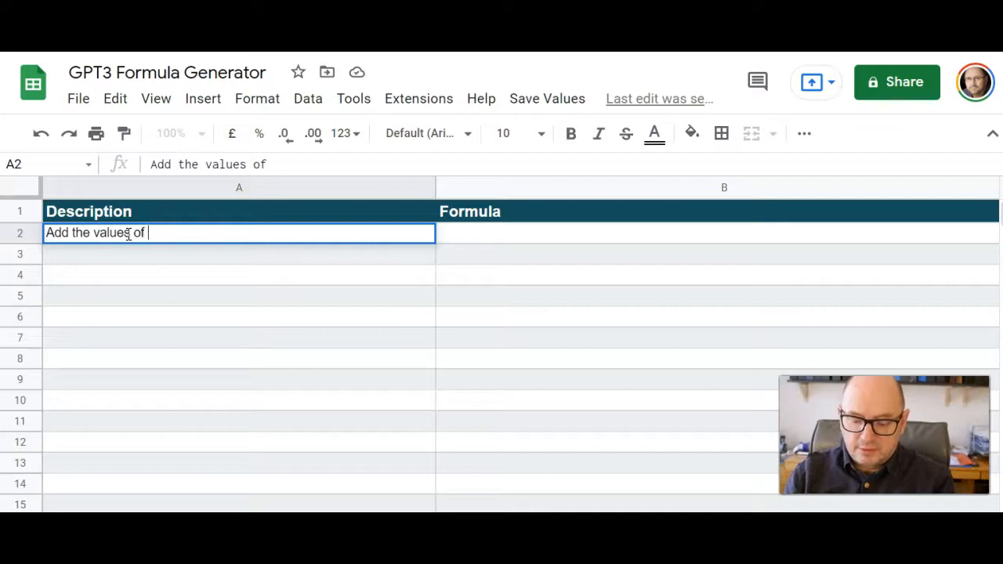
text(A2)
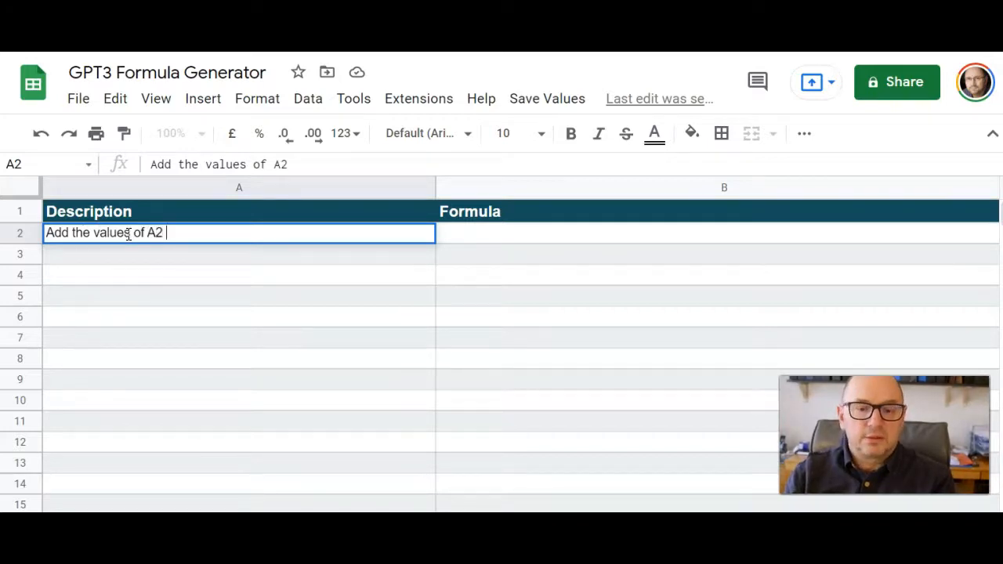
text(and B2)
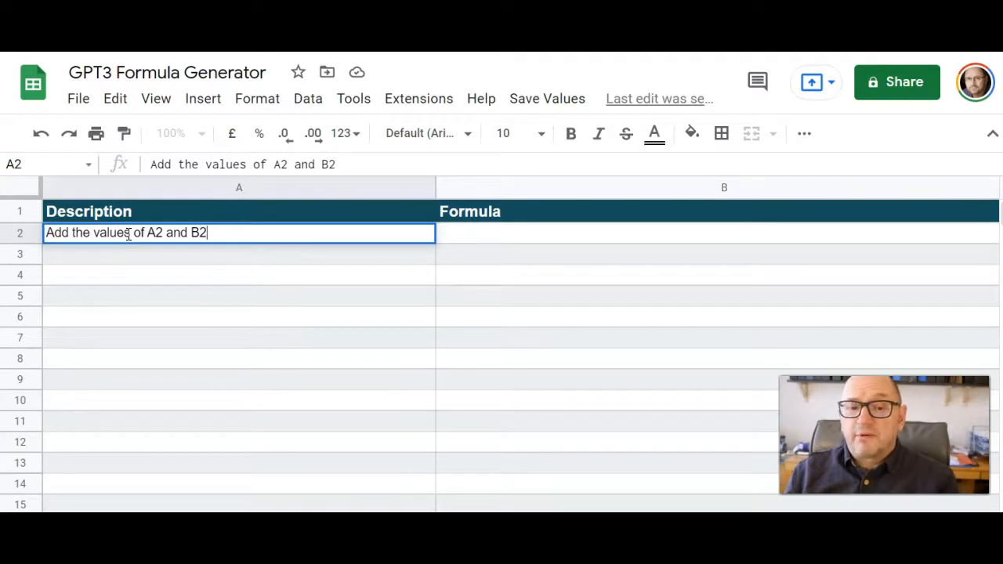
key(Enter)
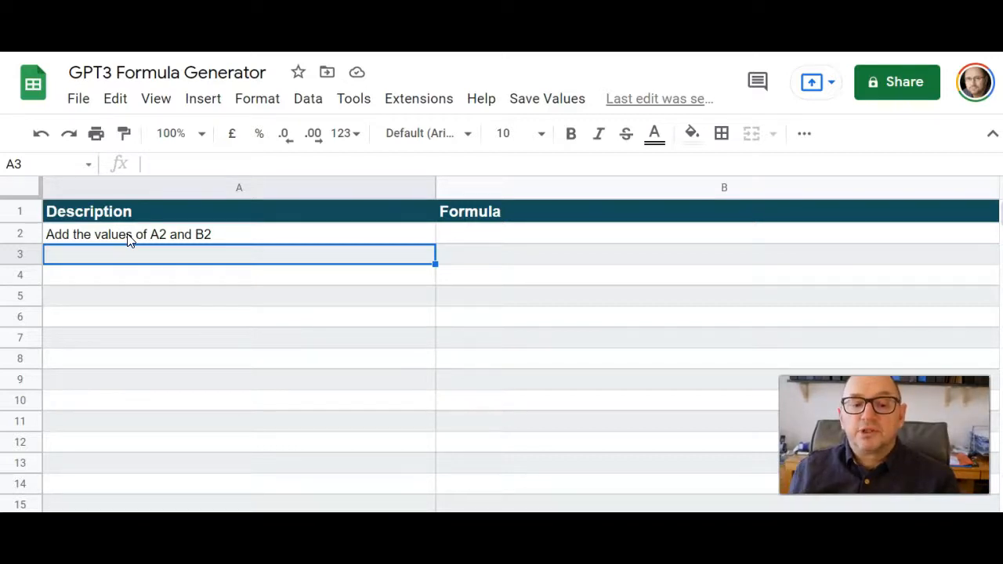
mouse_move(213, 238)
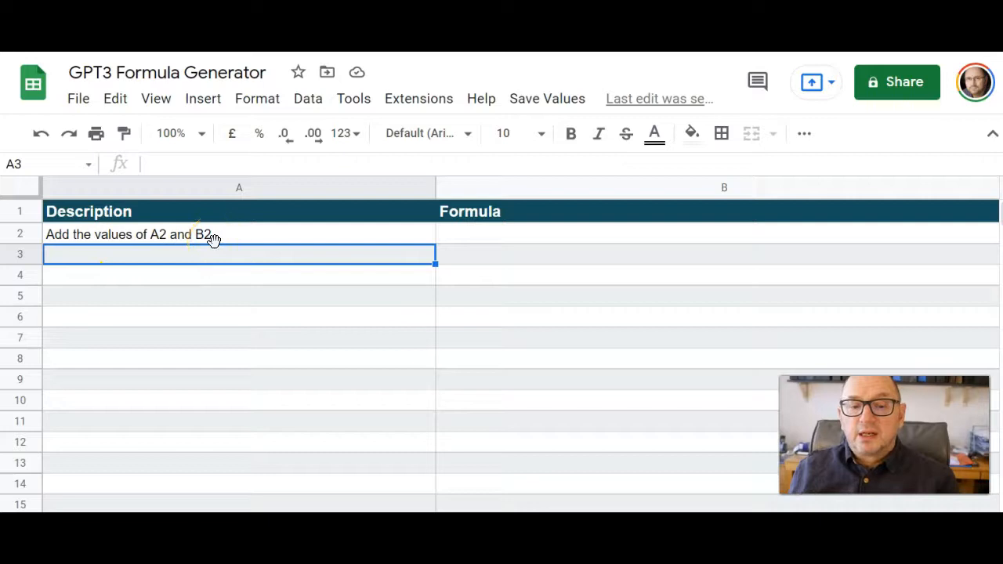
click(476, 234)
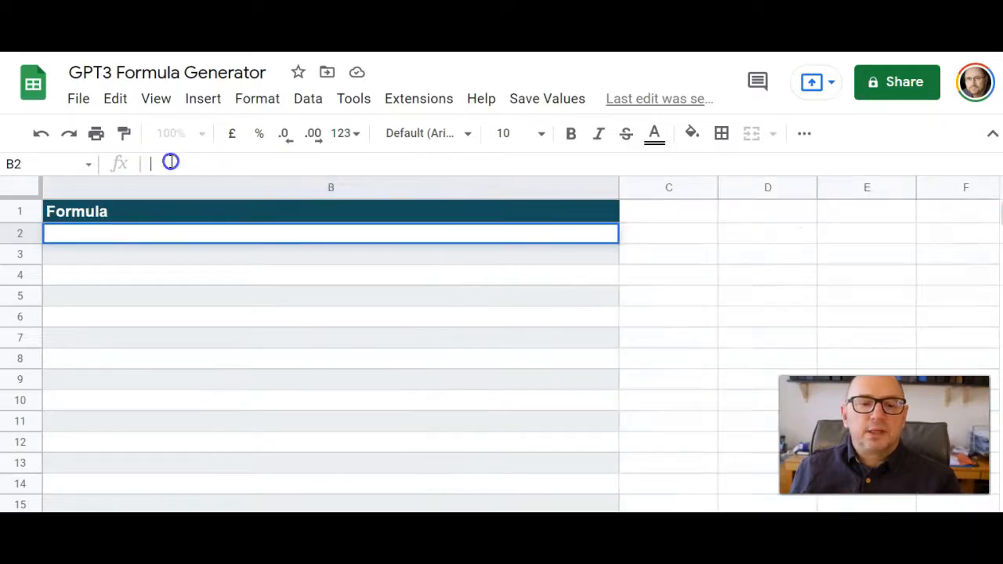
Enter =GETFORMULA(A2) in B2 so it returns the generated formula =A2+B2.
text(=)
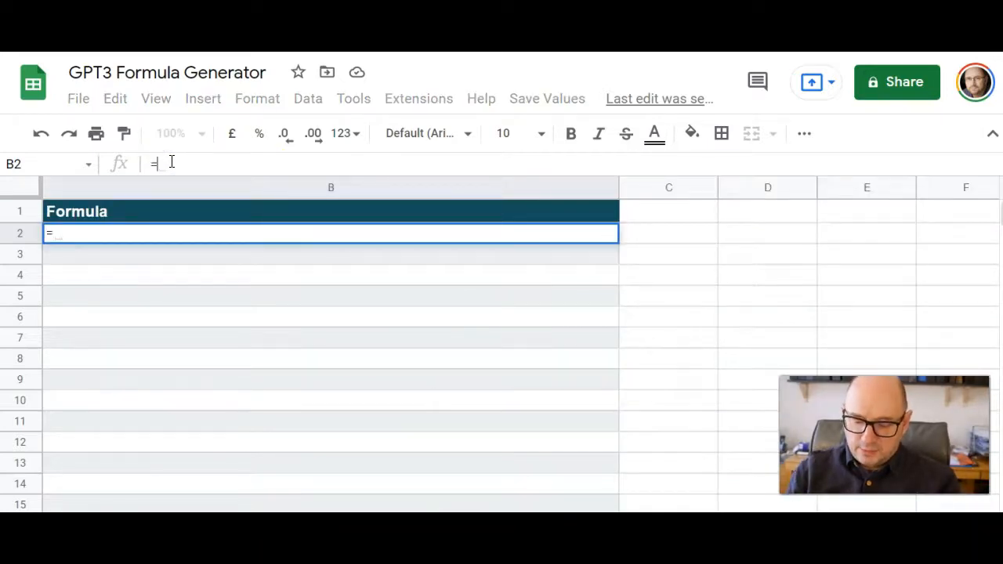
text(GETFOR)
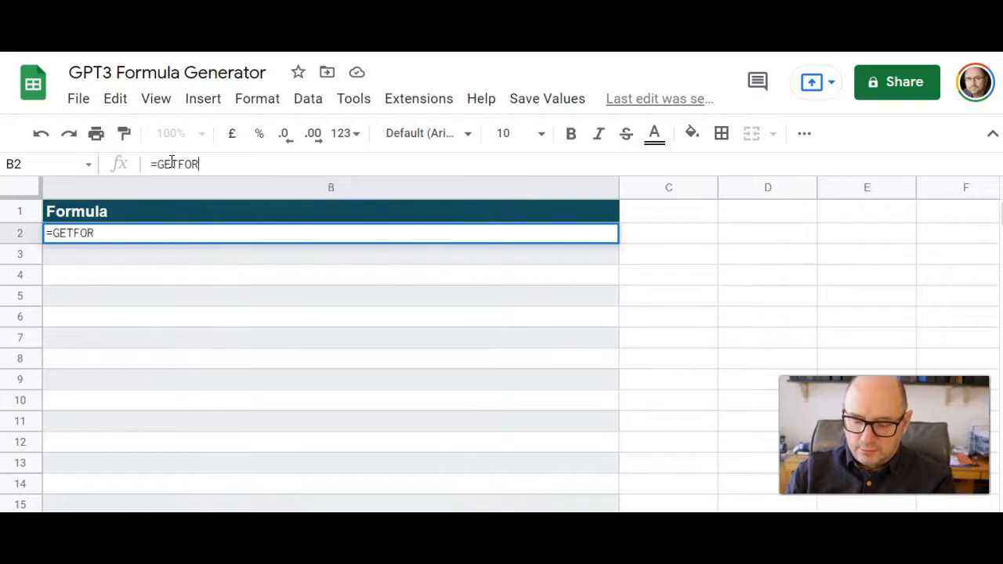
text(MULA)
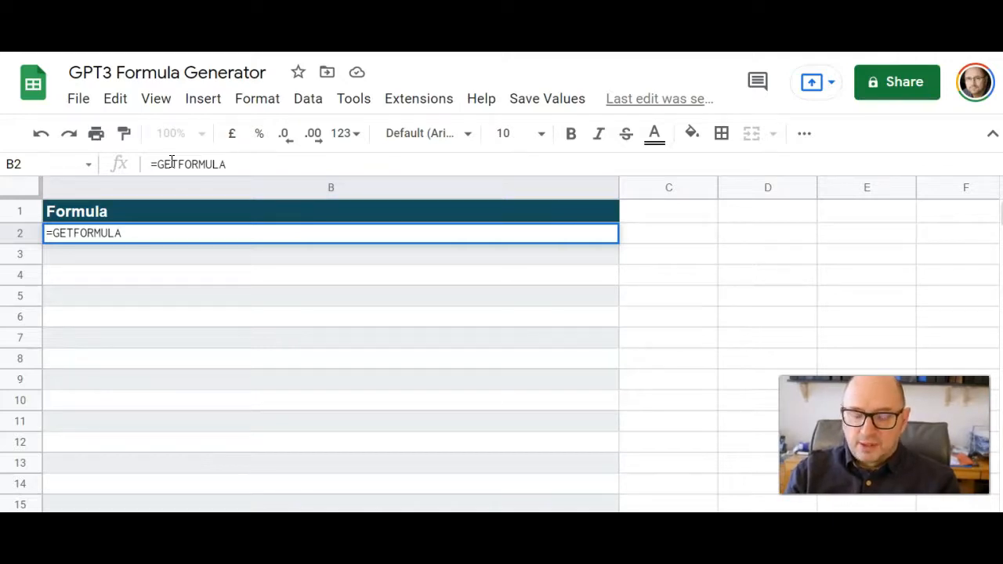
text(()
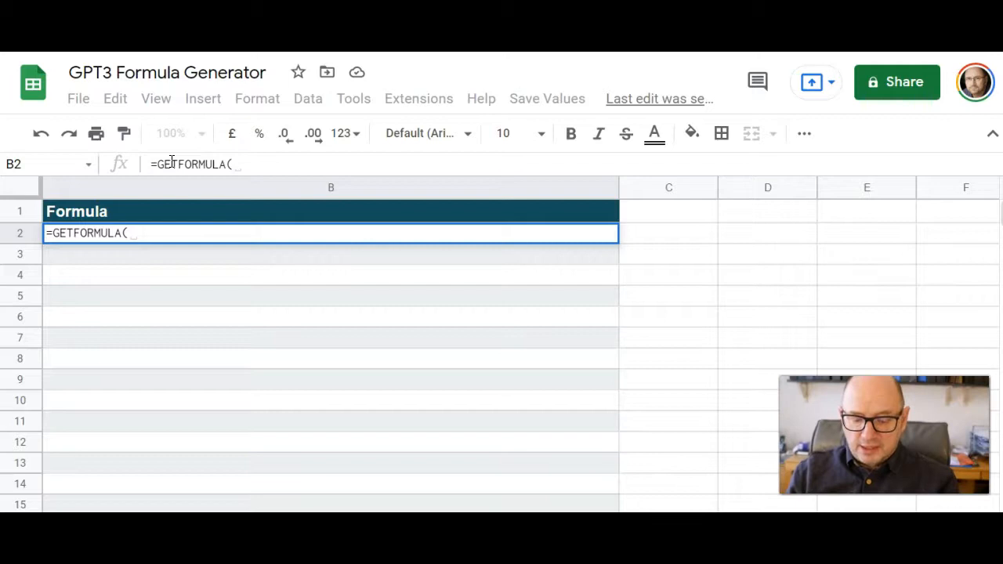
text(A2))
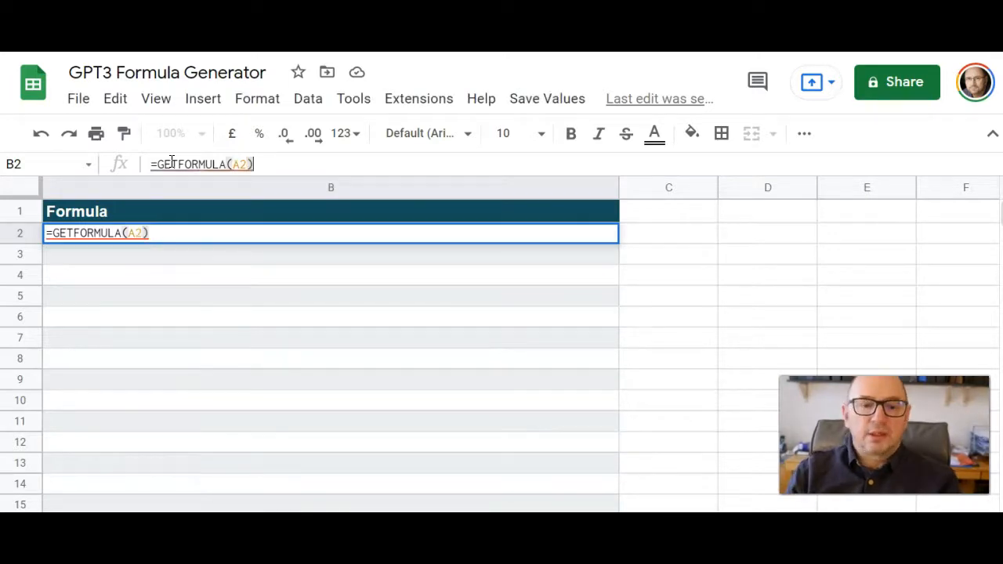
key(Enter)
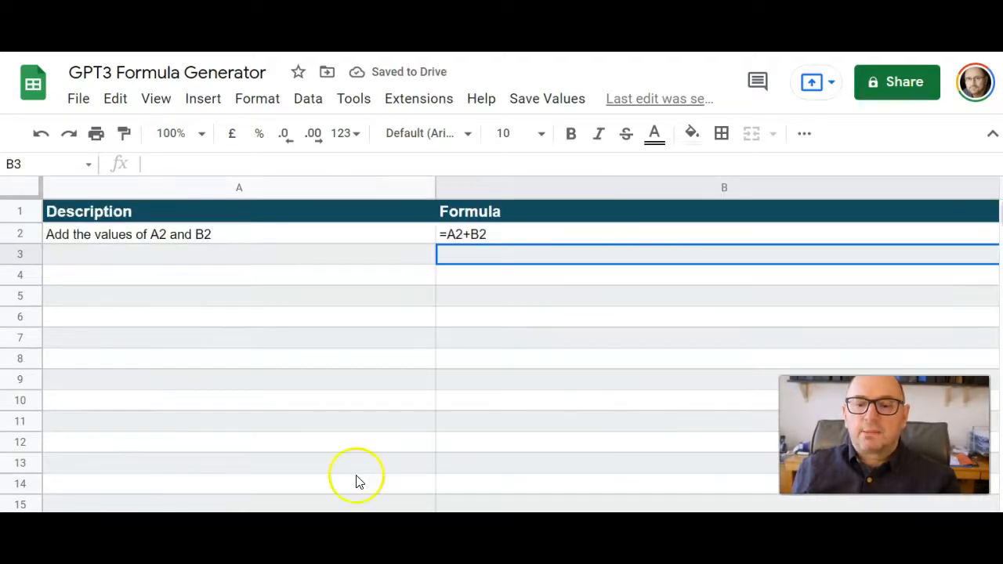
mouse_move(467, 276)
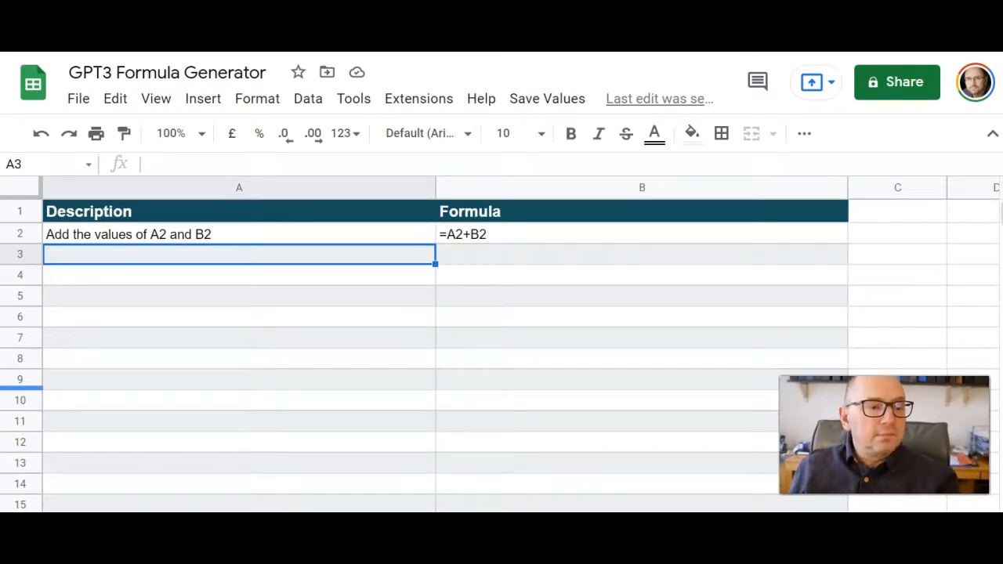
Describe summing column A and counting A2:B20 values over 20, yielding =SUM(A:A) and =COUNTIF(A2:B20,">20").
click(92, 254)
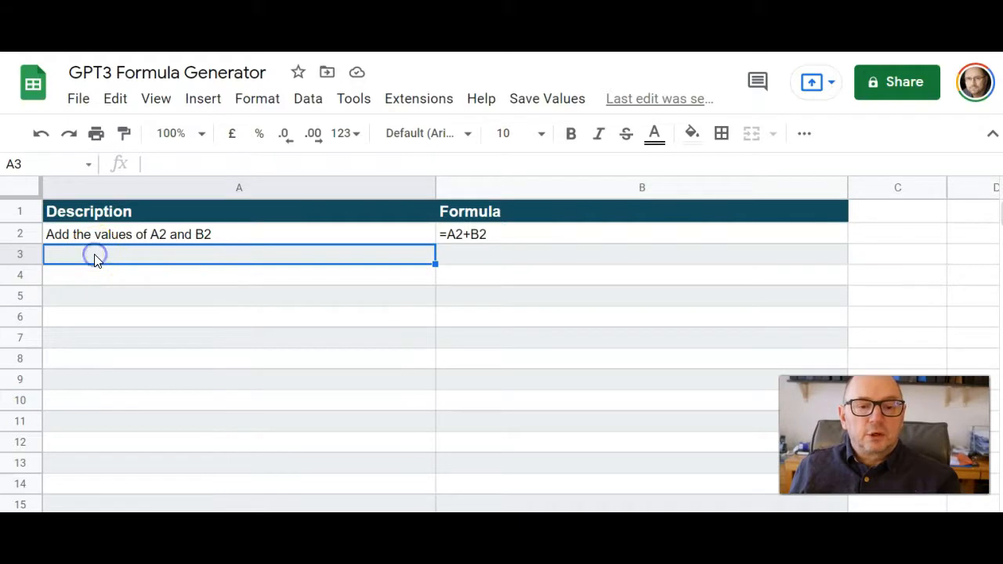
text(Add the value of all rows in column a)
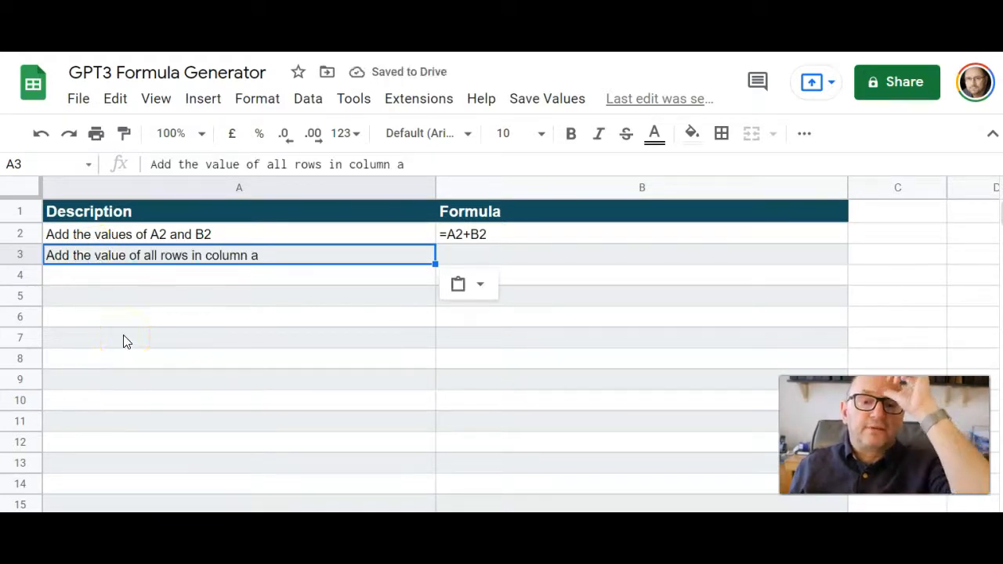
mouse_move(329, 279)
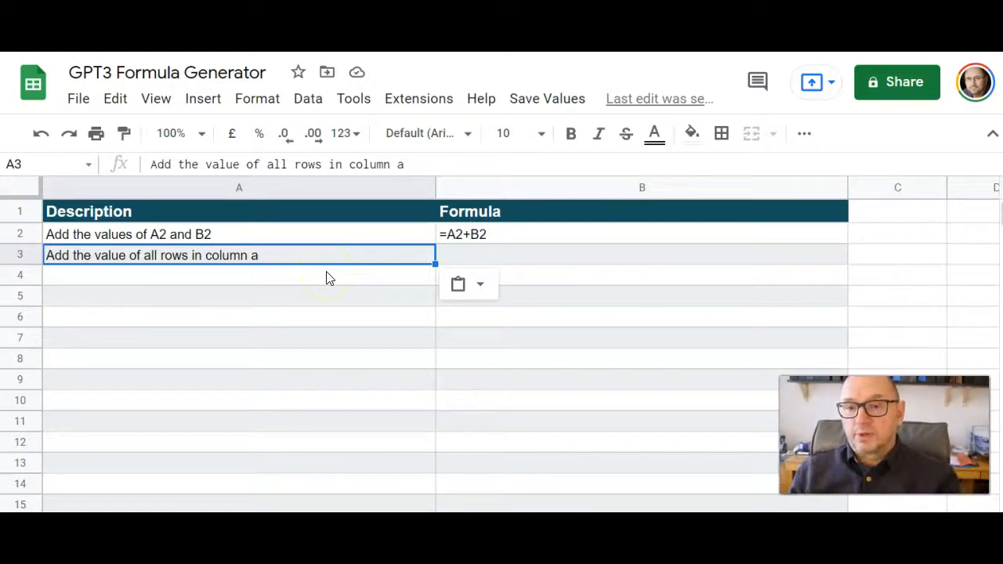
mouse_move(464, 238)
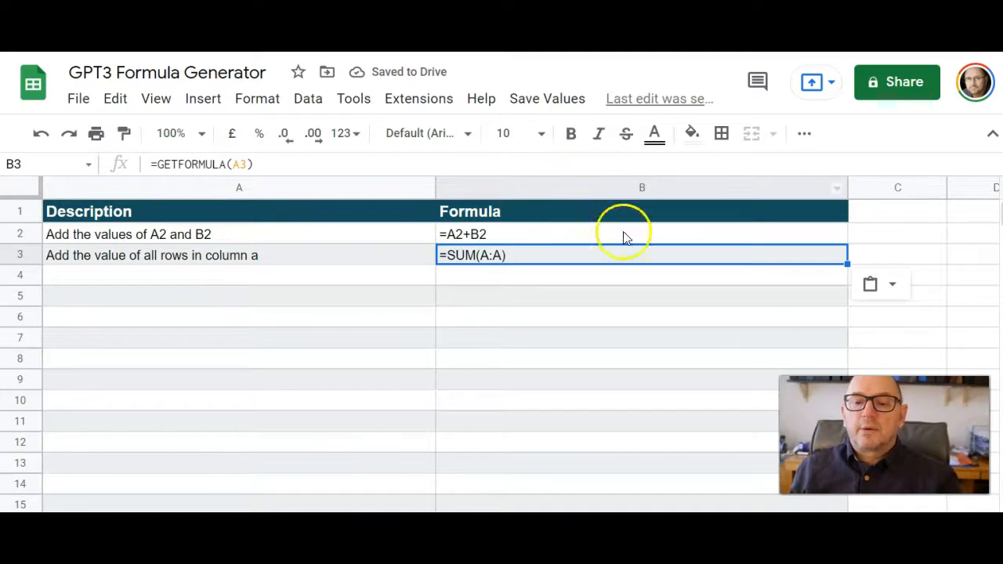
mouse_move(636, 365)
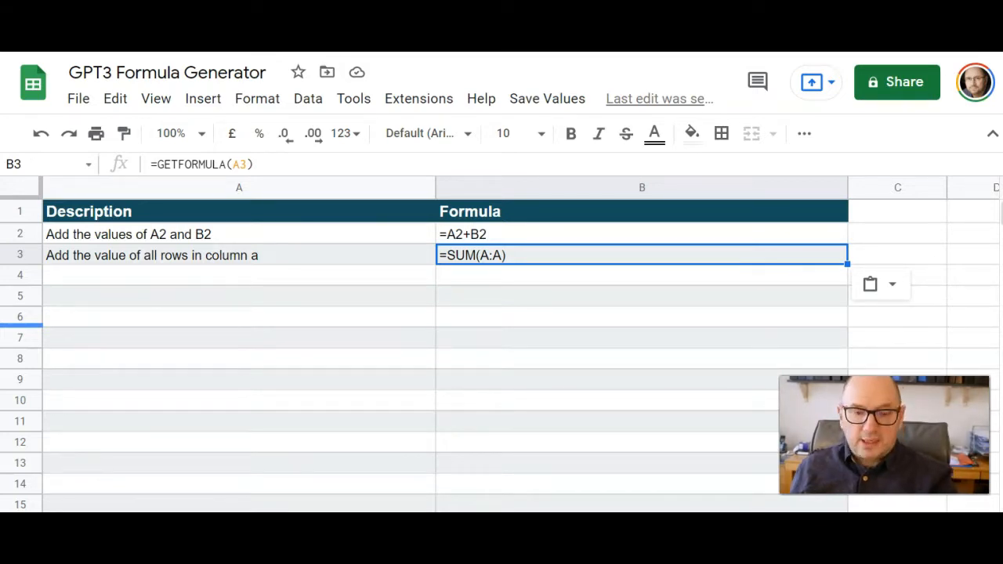
text(count the number of rows in cells A2:B20 with a value greater than 20)
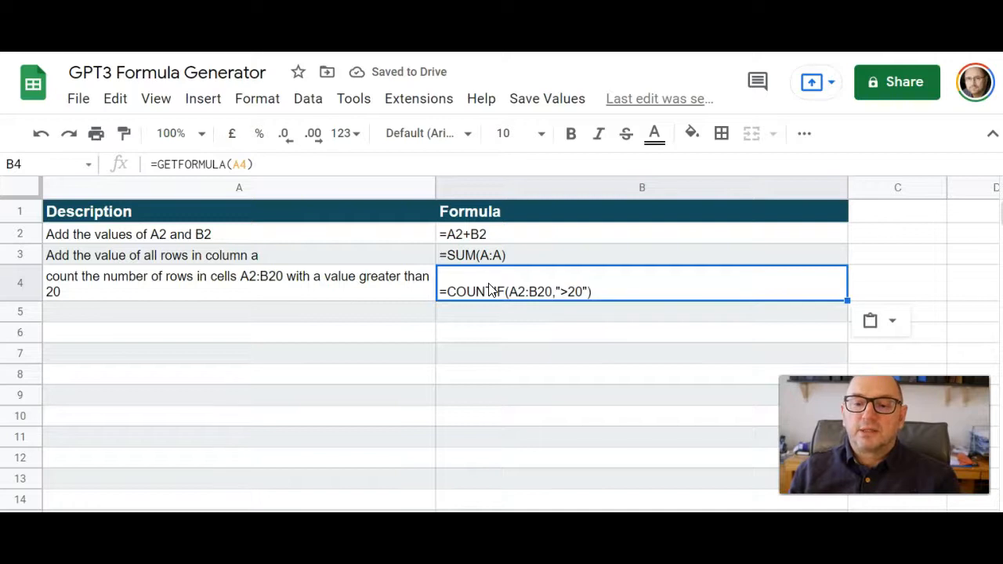
mouse_move(786, 354)
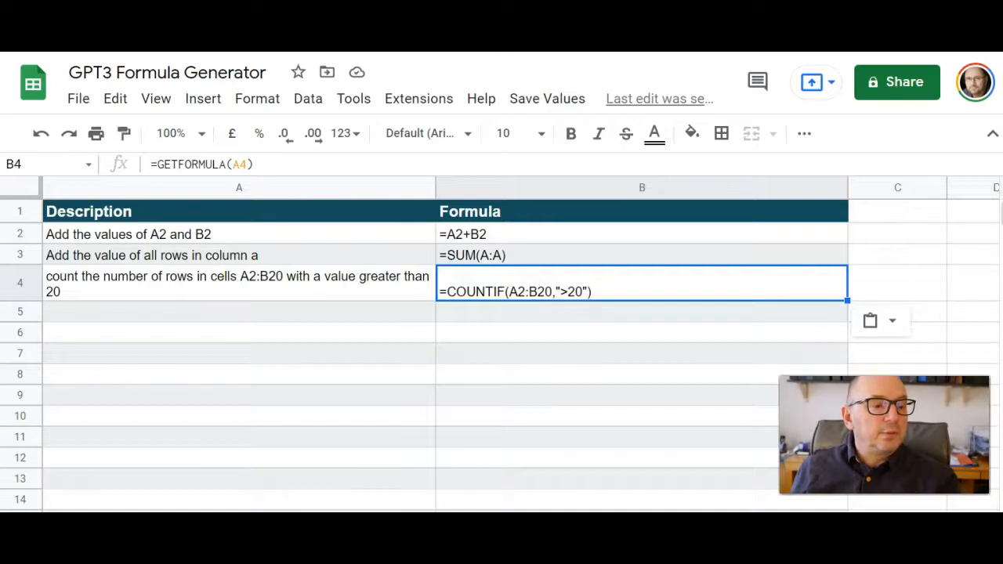
Describe splitting A2's text at "/" yielding =SPLIT(A2,"/"), and start a five-year sales-forecast description in A6.
click(113, 312)
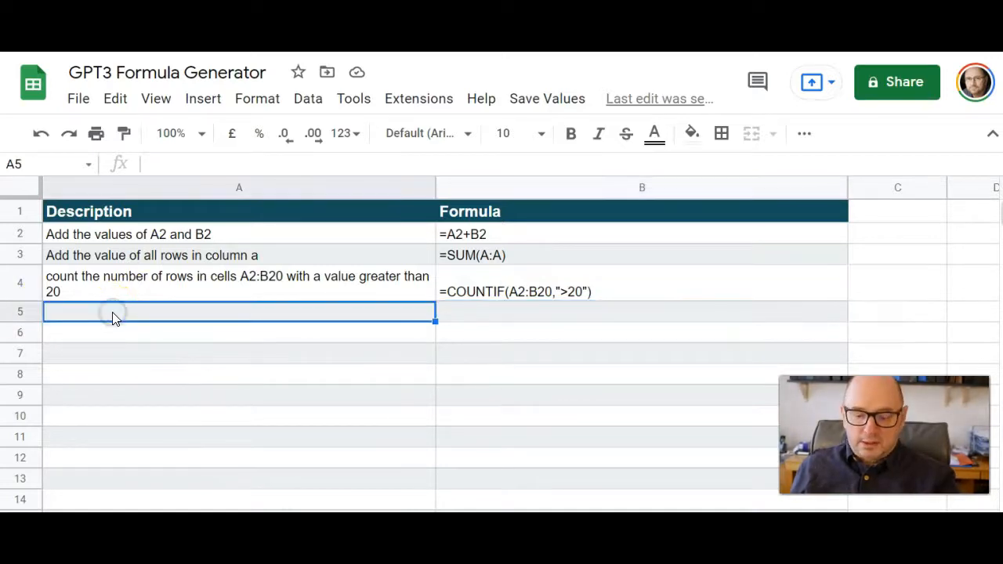
text(split the text in cell A2 where the "/" symbol appears into two columns)
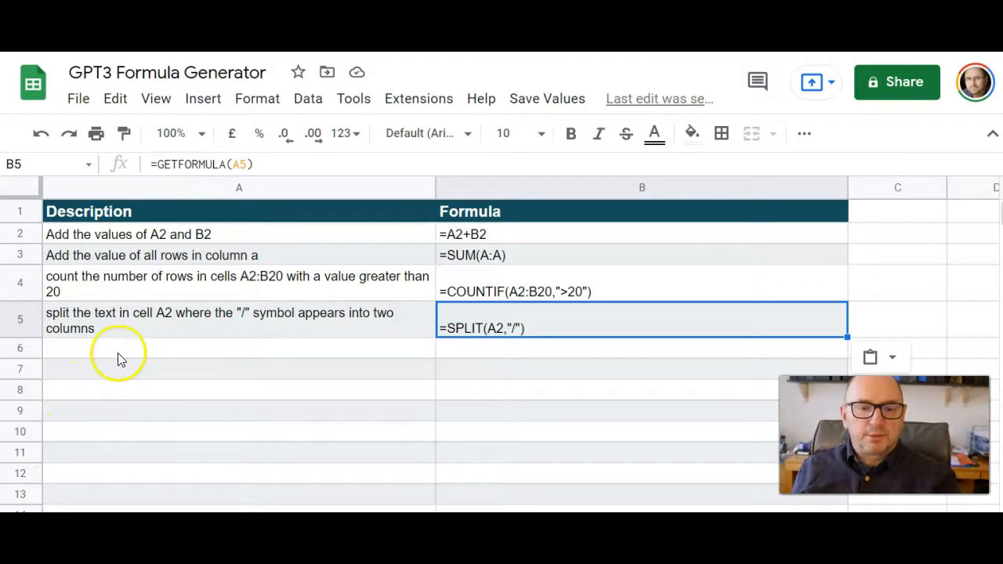
text(forecast the sales for five years ahead using the dates in cells A2 to A18 and the sales values in cells B2 to B18)
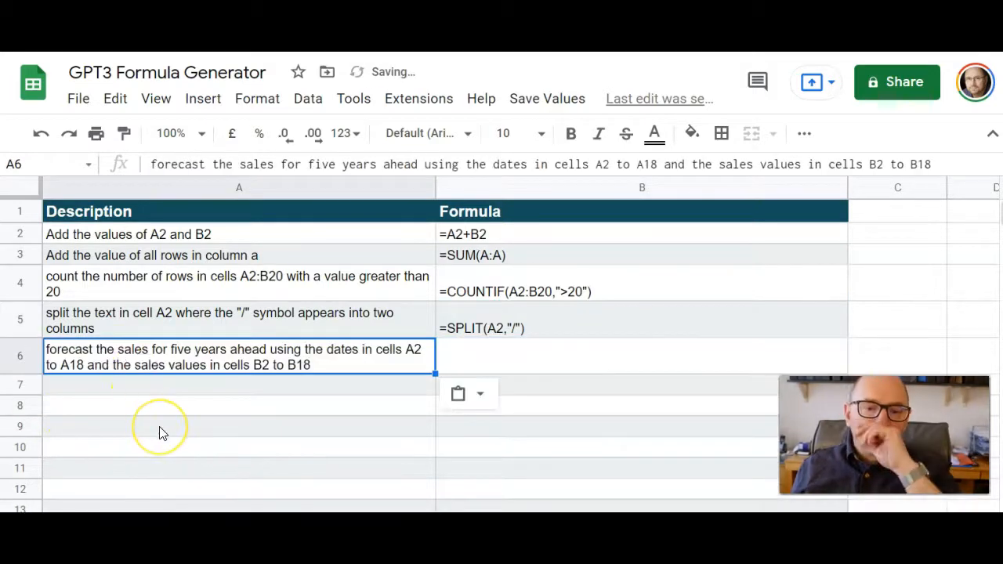